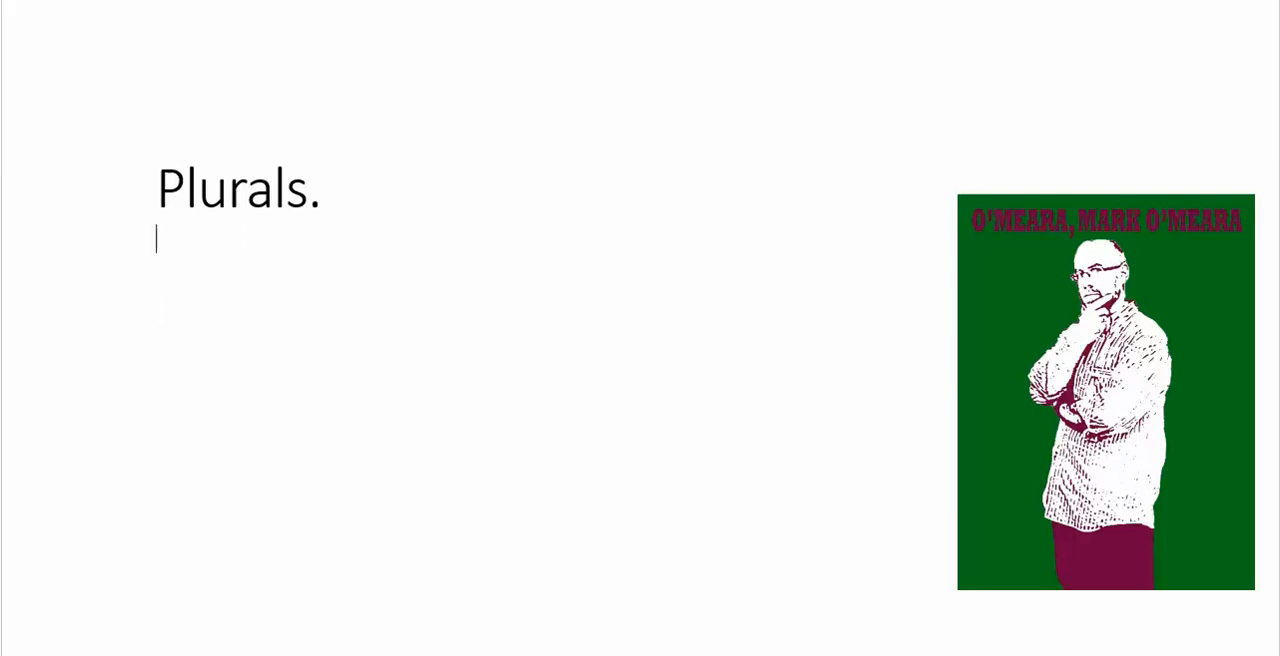
Enter 'Town' under the title, trying and removing the endings 's' and ''s'.
{"action": "type", "text": "T"}
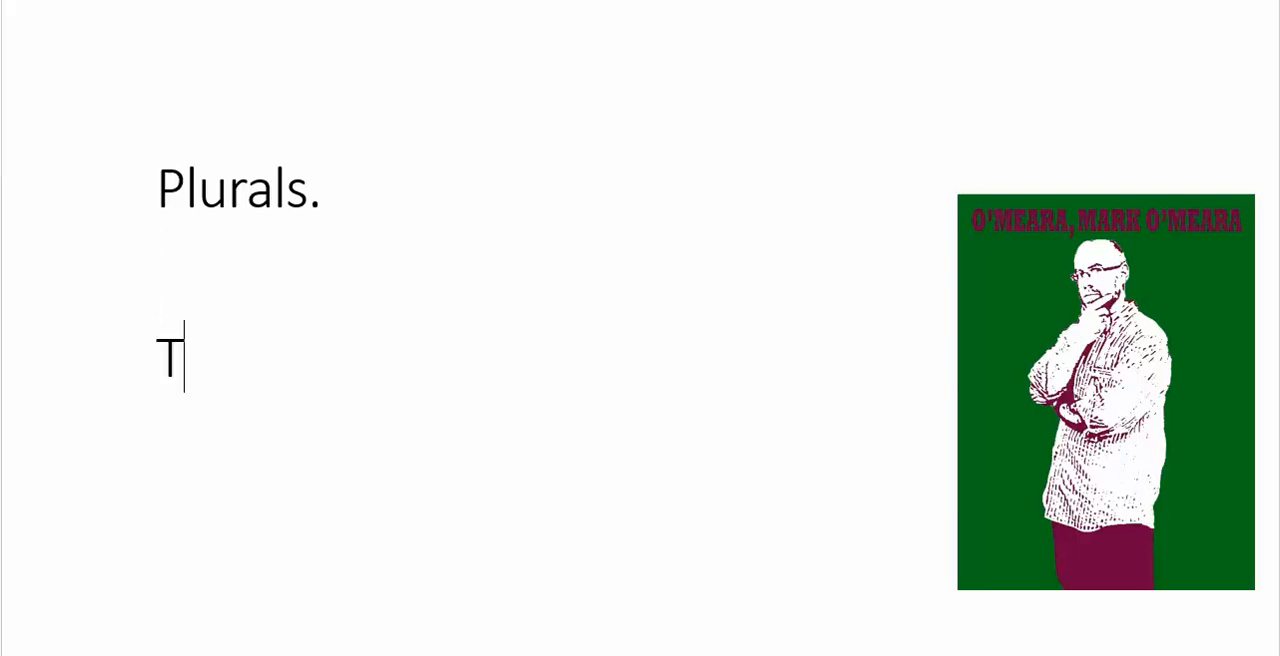
{"action": "type", "text": "own"}
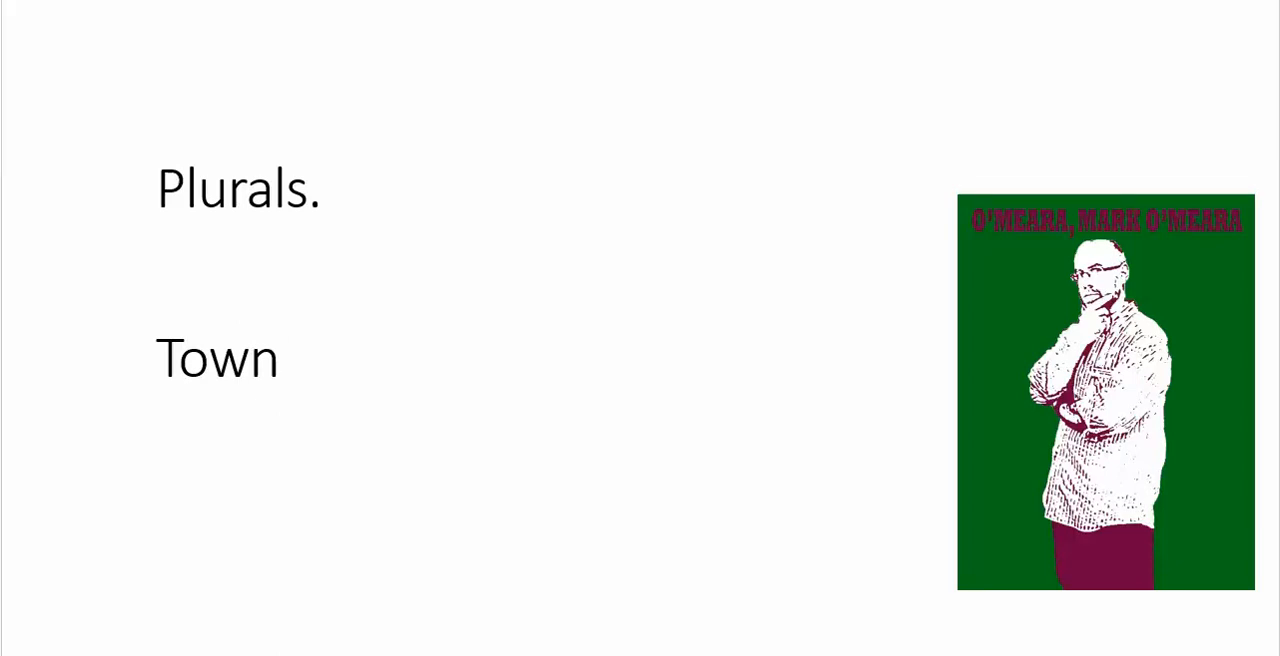
{"action": "type", "text": "s"}
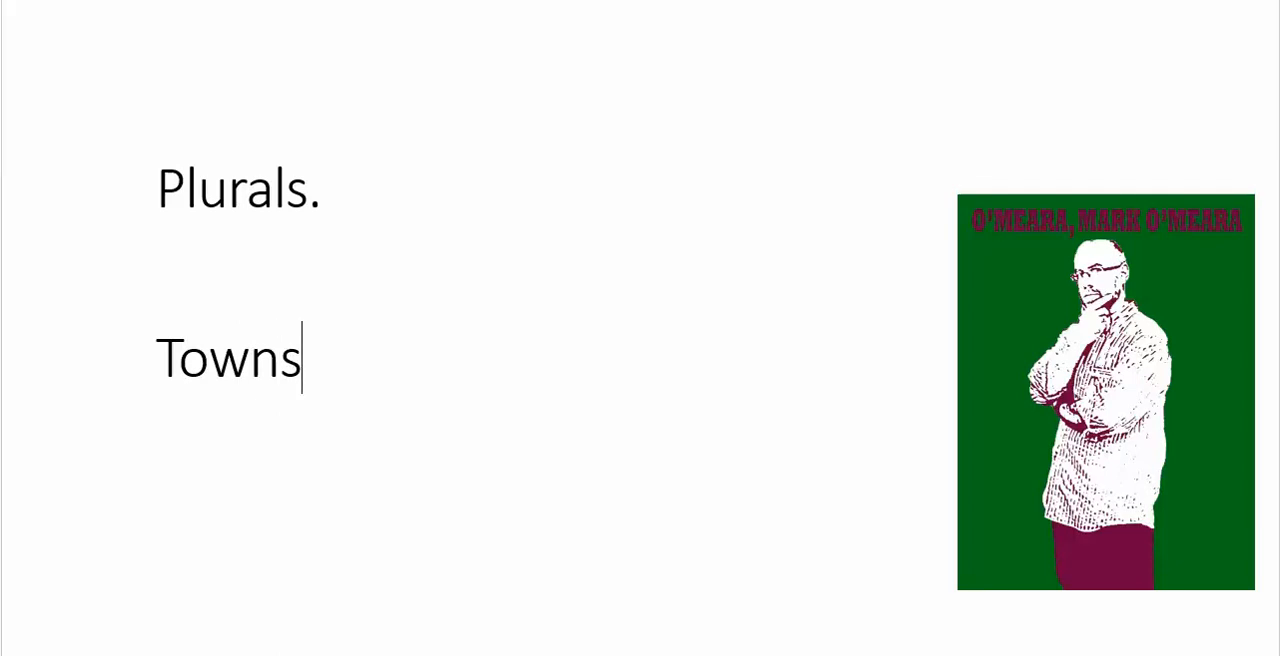
{"action": "key", "text": "Backspace"}
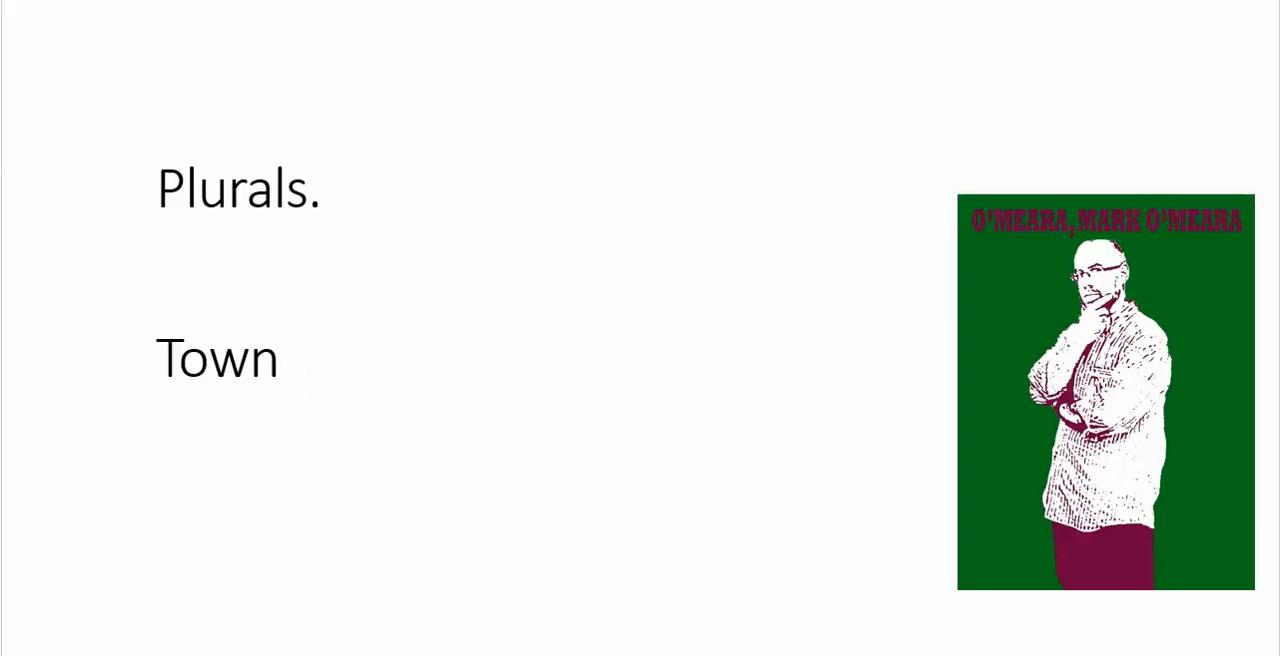
{"action": "type", "text": "'s"}
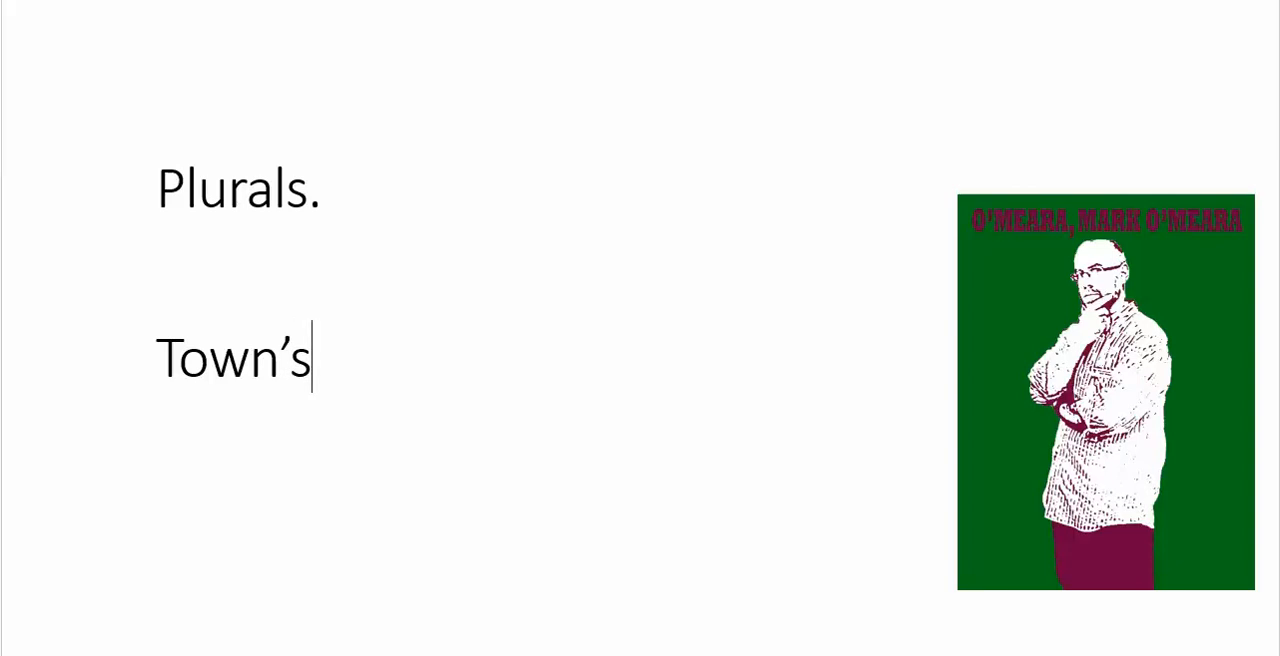
{"action": "key", "text": "Backspace"}
{"action": "type", "text": "Bike"}
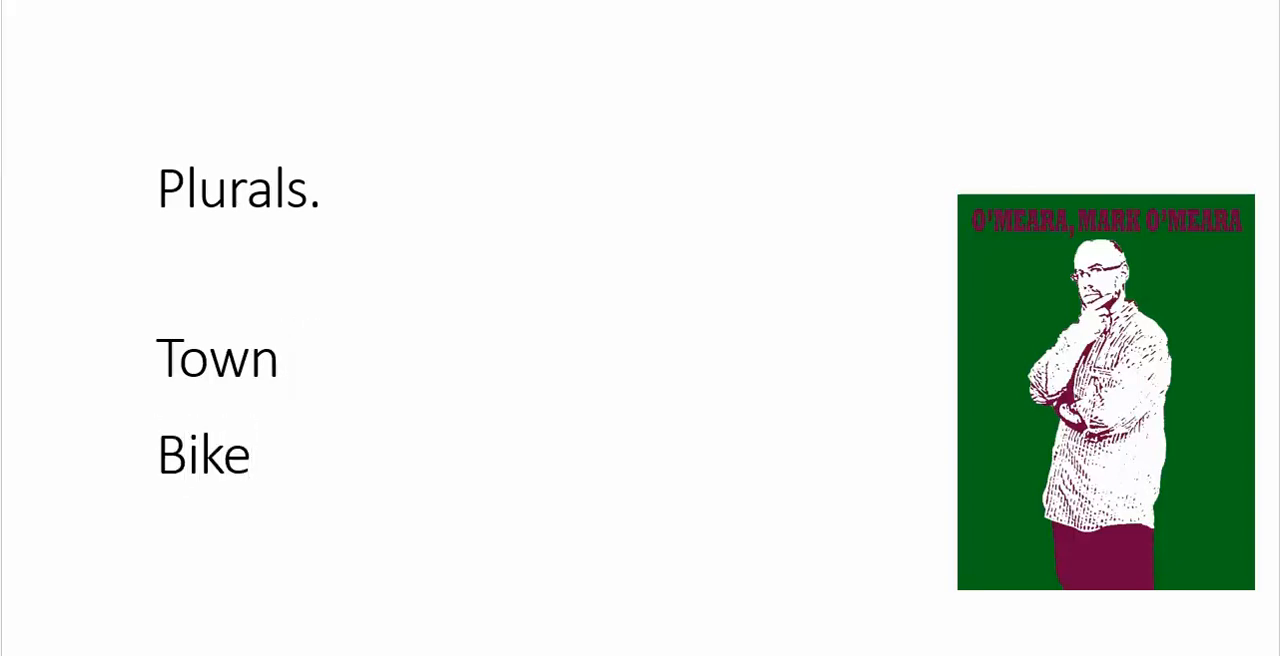
{"action": "type", "text": "'s"}
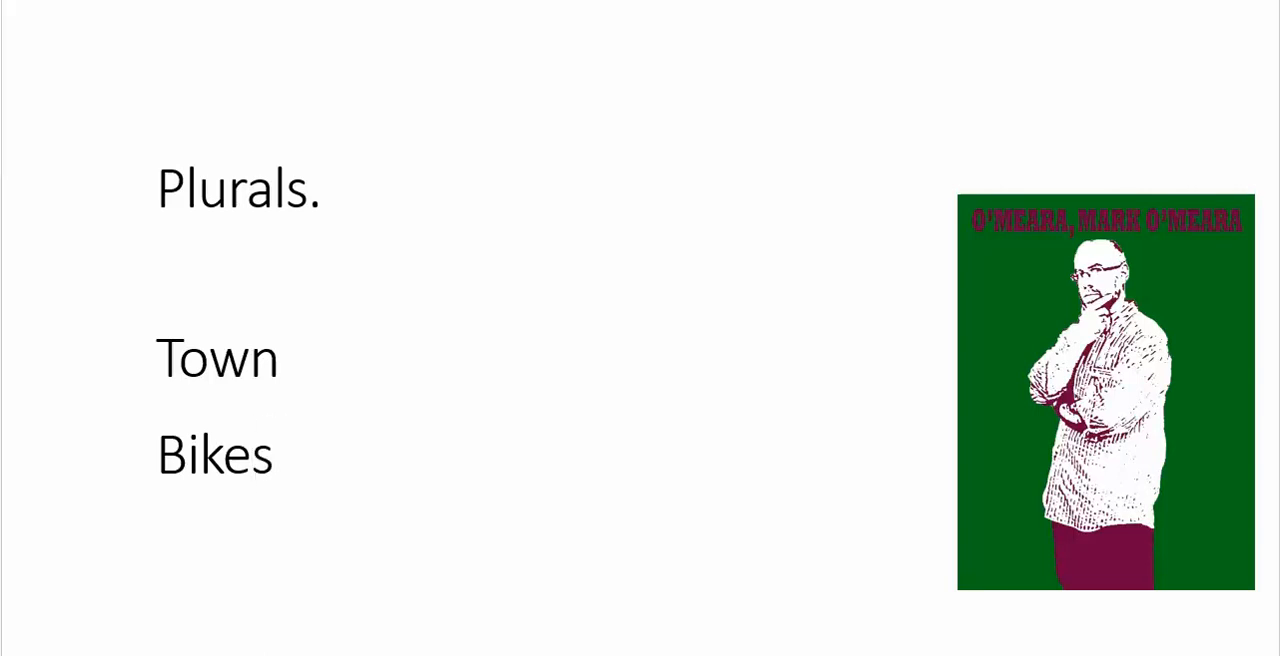
Complete 'Glasses' by adding 'es' after Glass on its own line.
{"action": "left_click", "coordinate": [156, 528]}
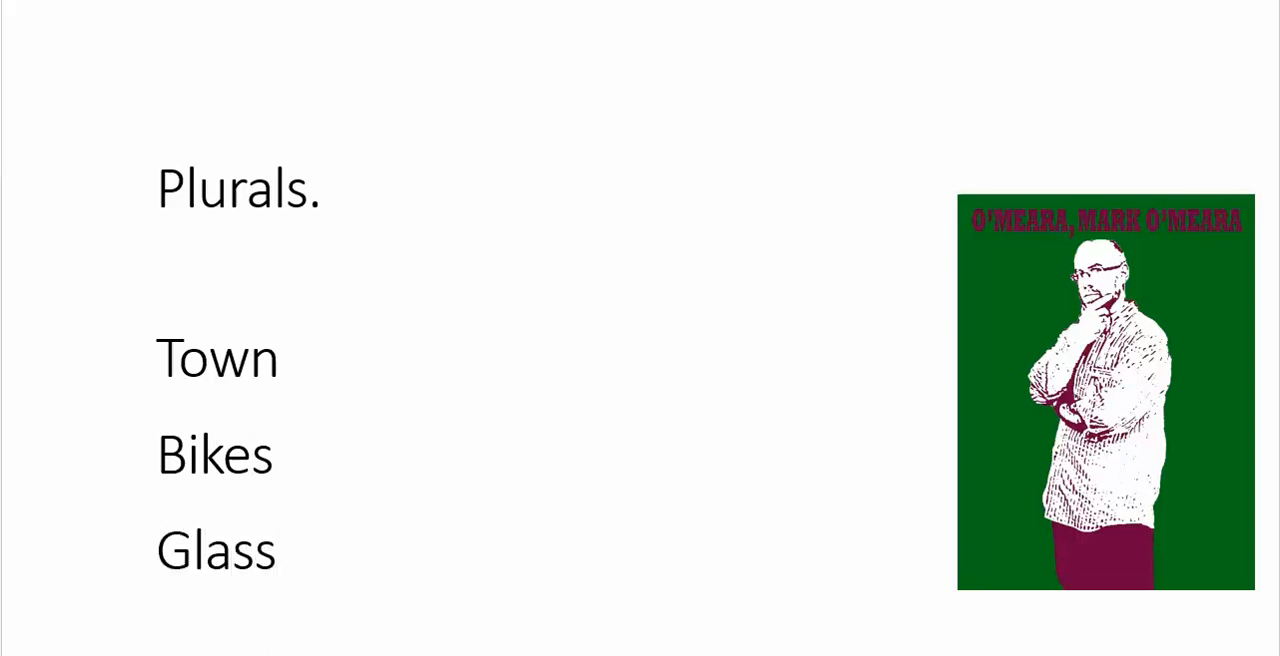
{"action": "left_click", "coordinate": [282, 550]}
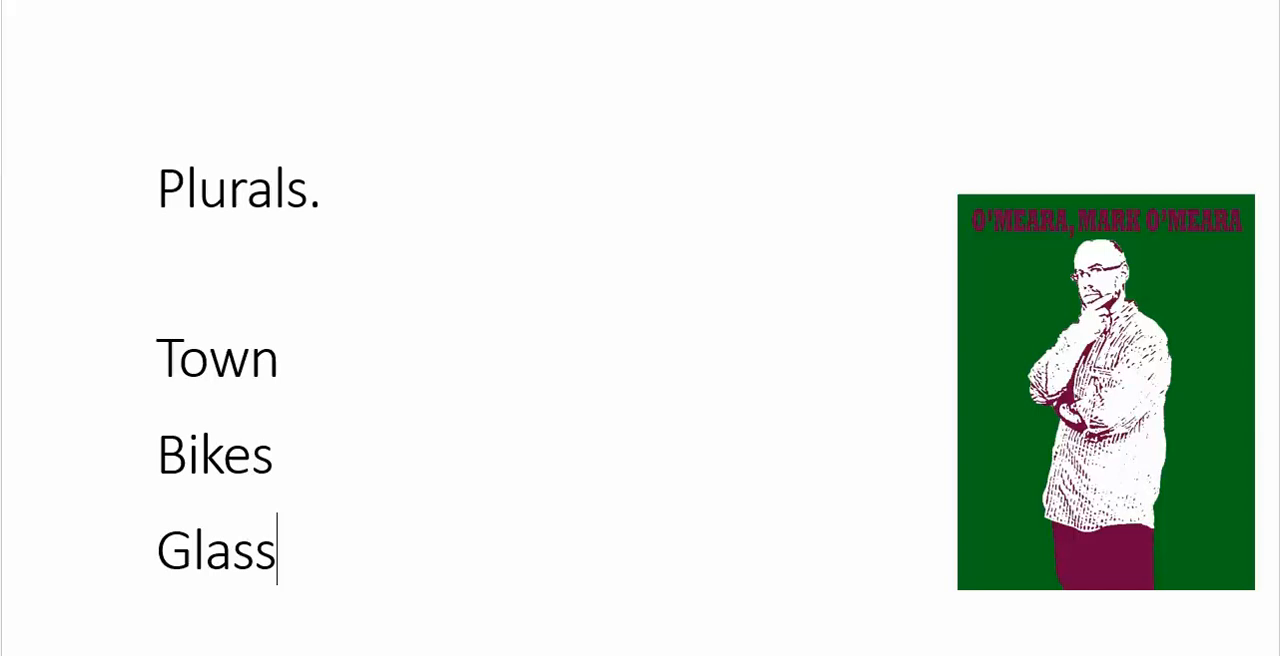
{"action": "type", "text": "es"}
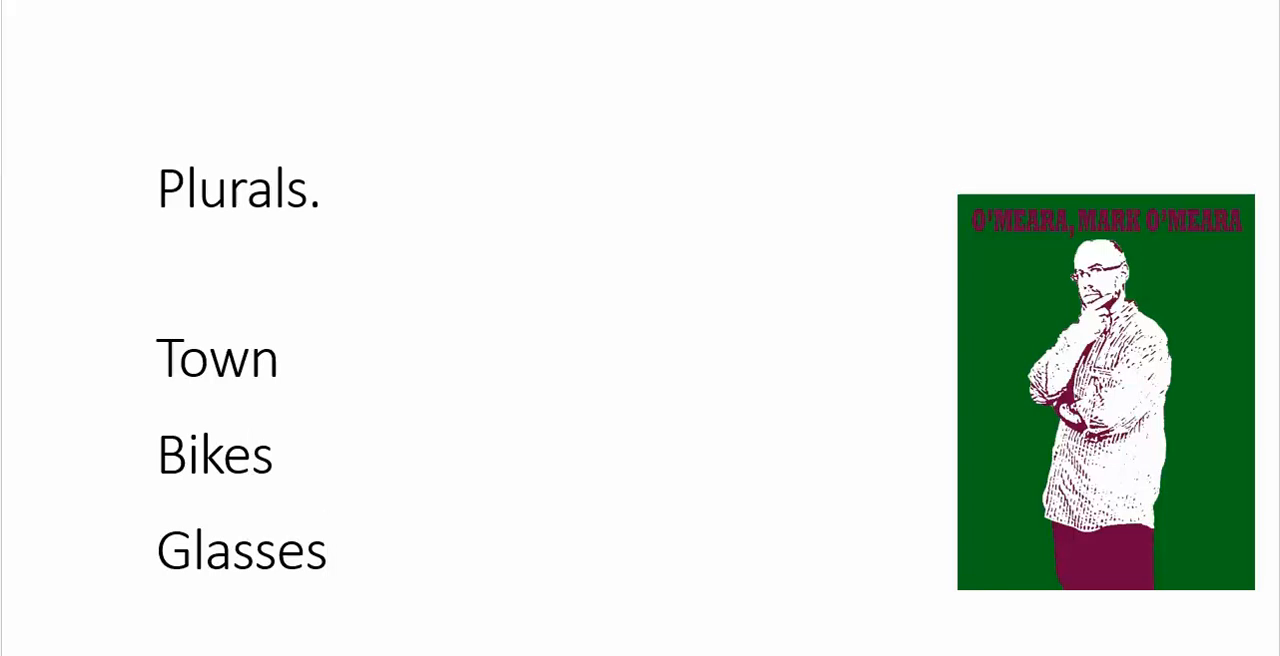
Add 'Bushes' below Glasses, correcting its ending to 'es'.
{"action": "type", "text": "Bushs"}
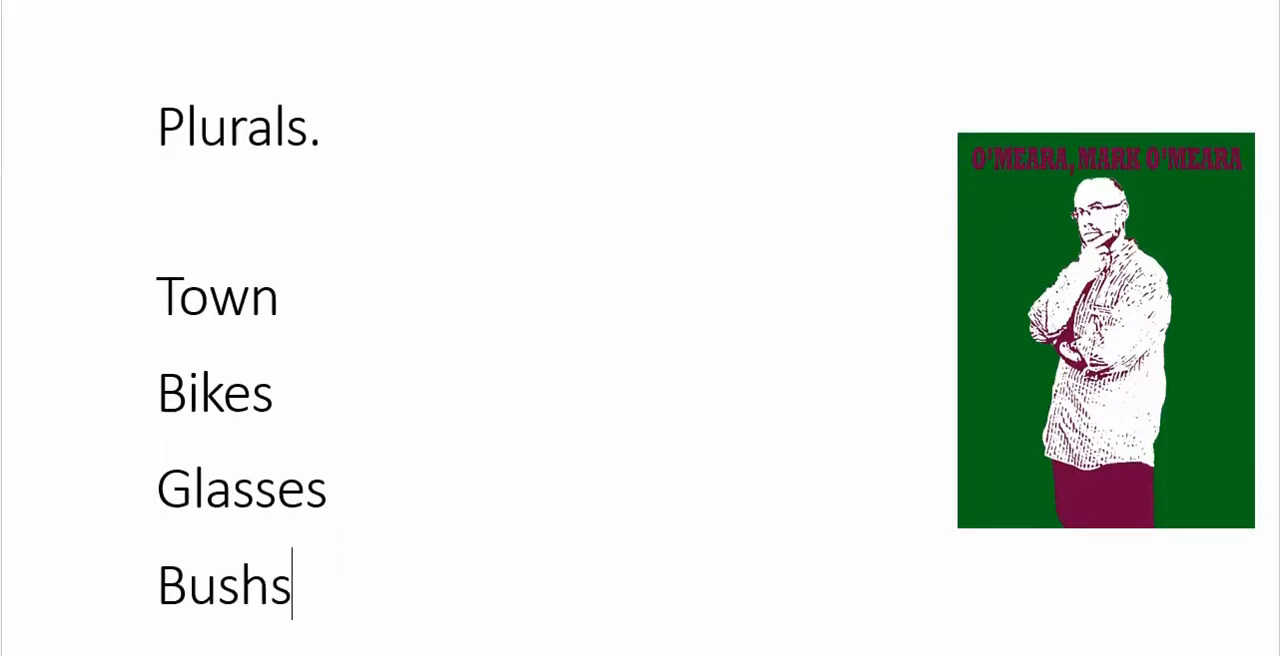
{"action": "type", "text": "e"}
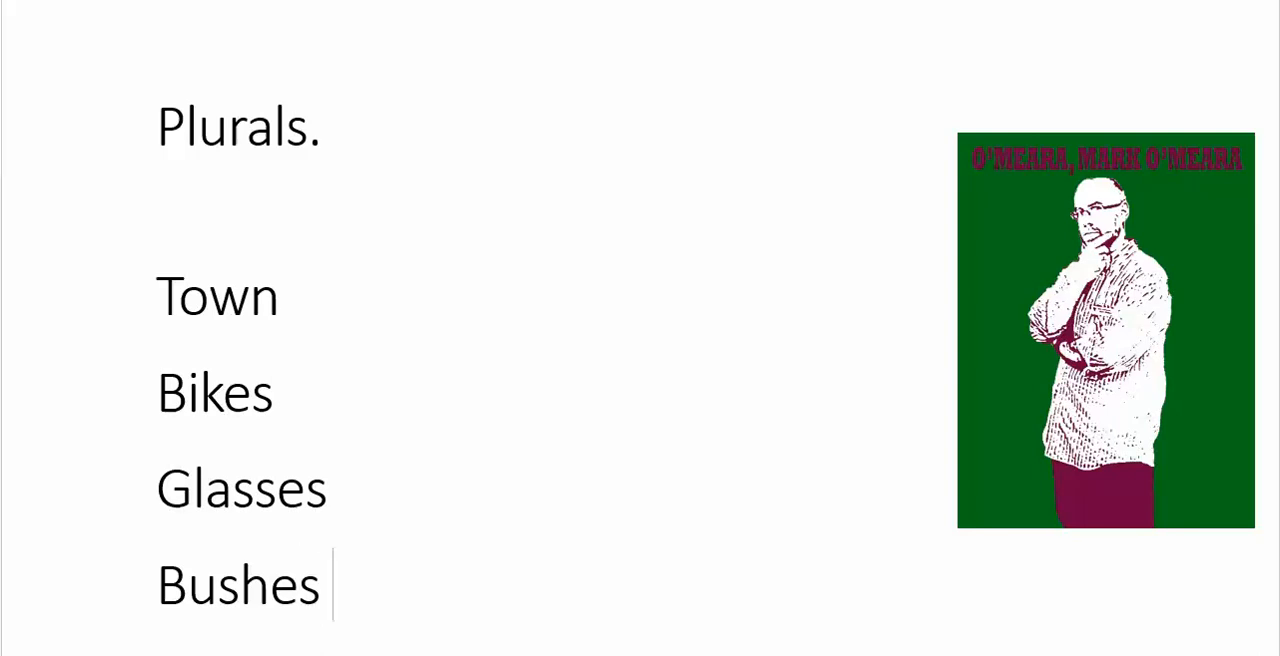
{"action": "key", "text": "BackSpace"}
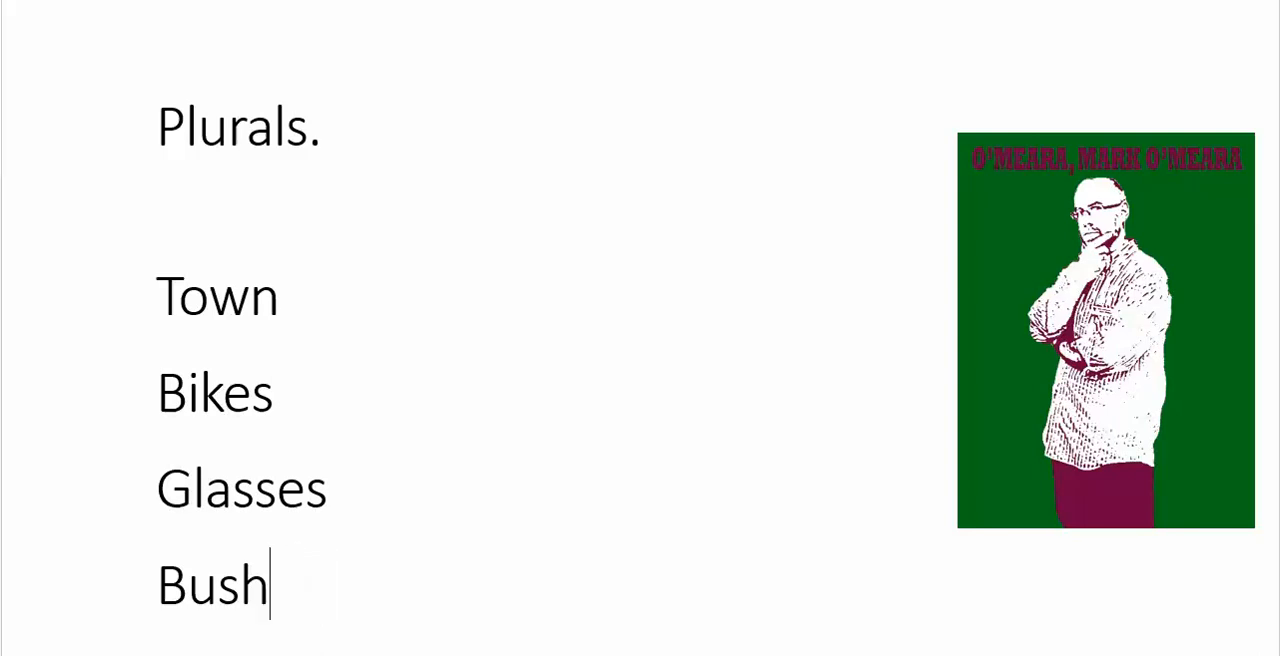
{"action": "type", "text": "es"}
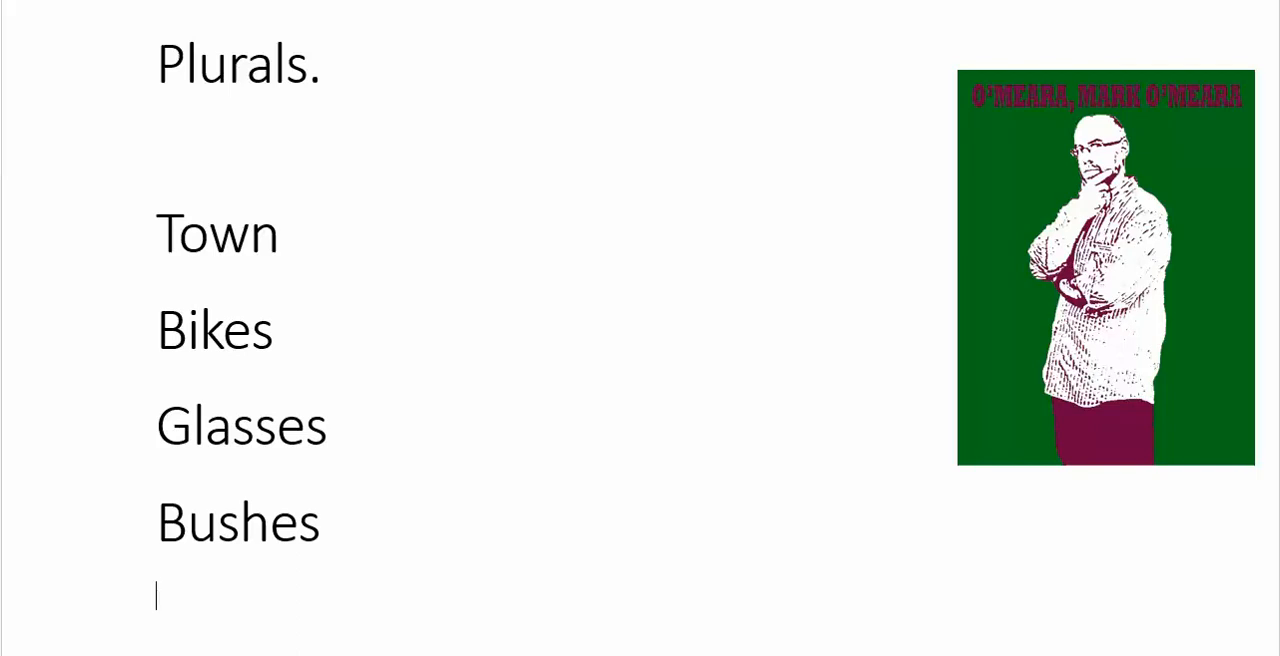
Add 'DVDs' and 'DVD's' below Bushes, then try an 'S' entry and trim it back.
{"action": "type", "text": "DVDs"}
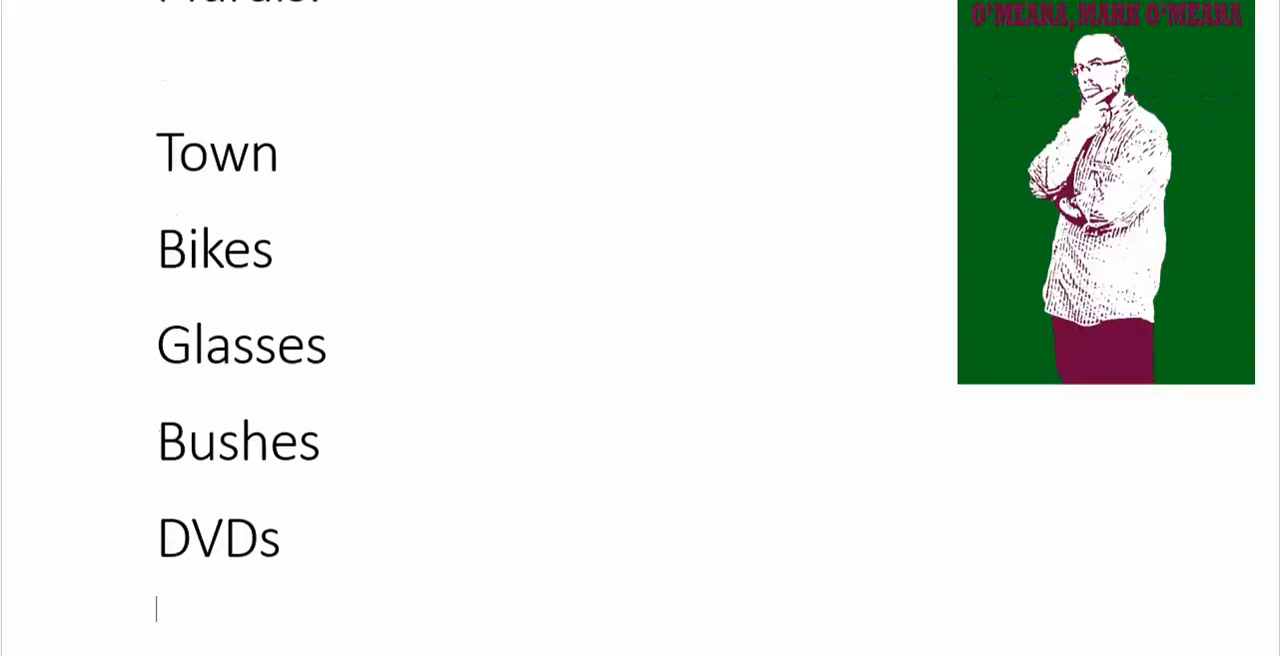
{"action": "type", "text": "DVD’s"}
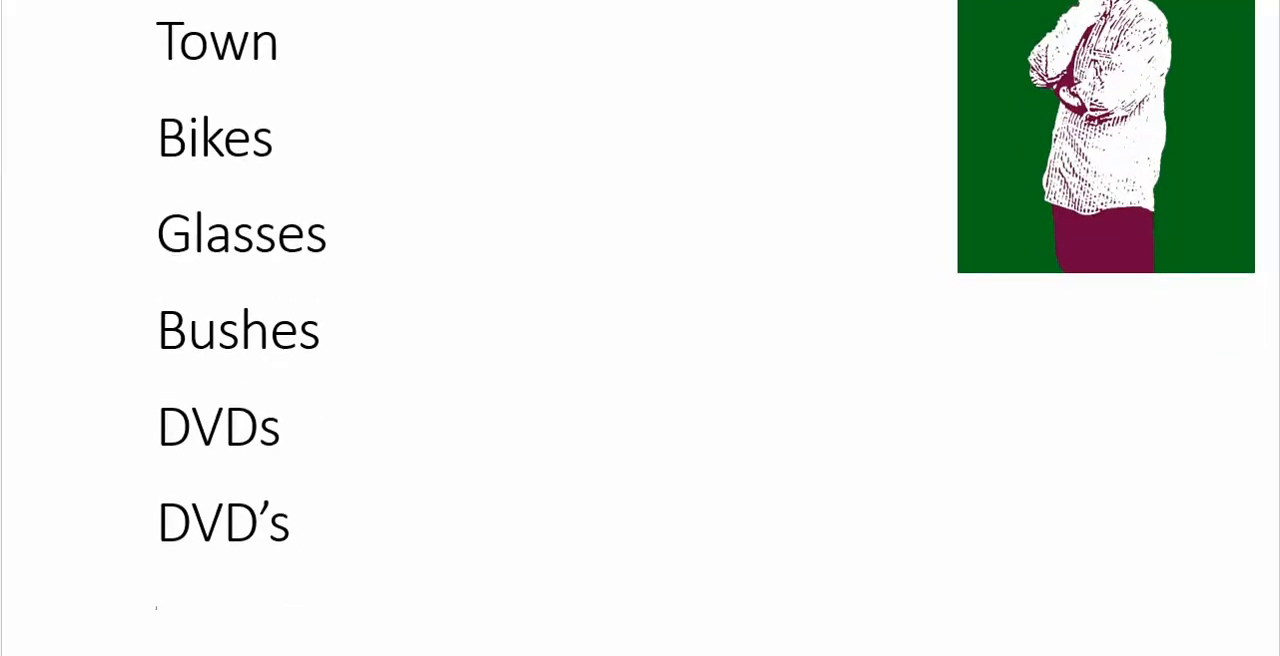
{"action": "type", "text": "S"}
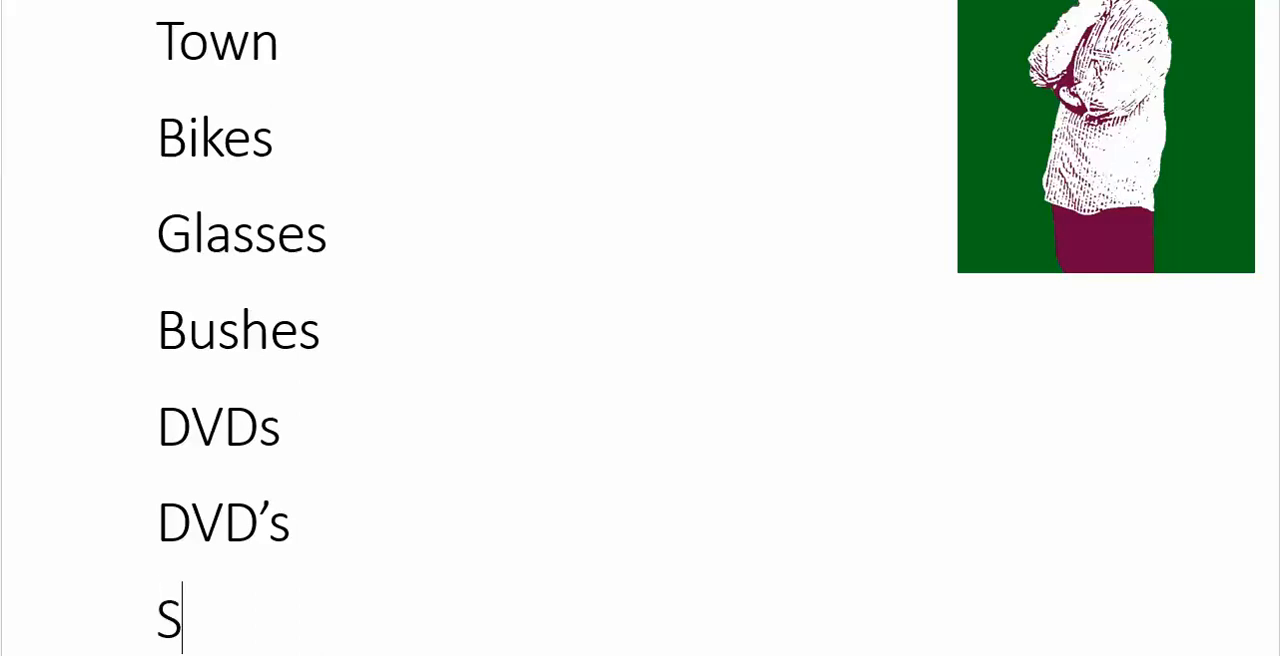
{"action": "type", "text": "'s"}
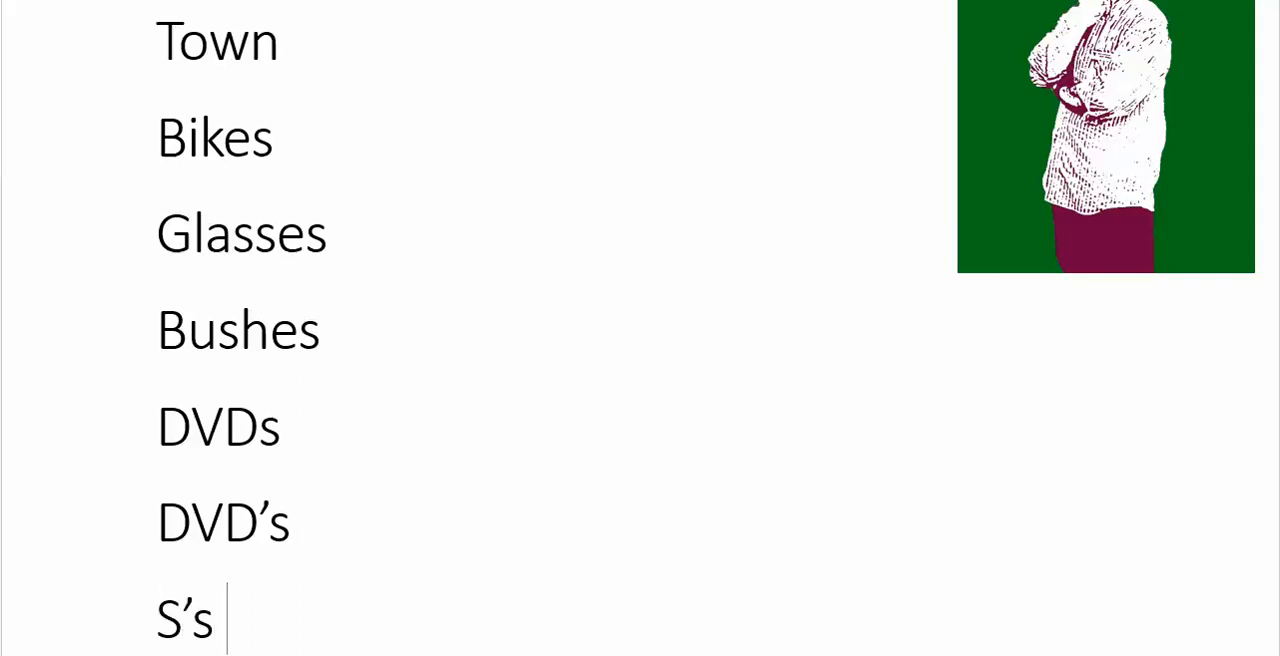
{"action": "key", "text": "Backspace"}
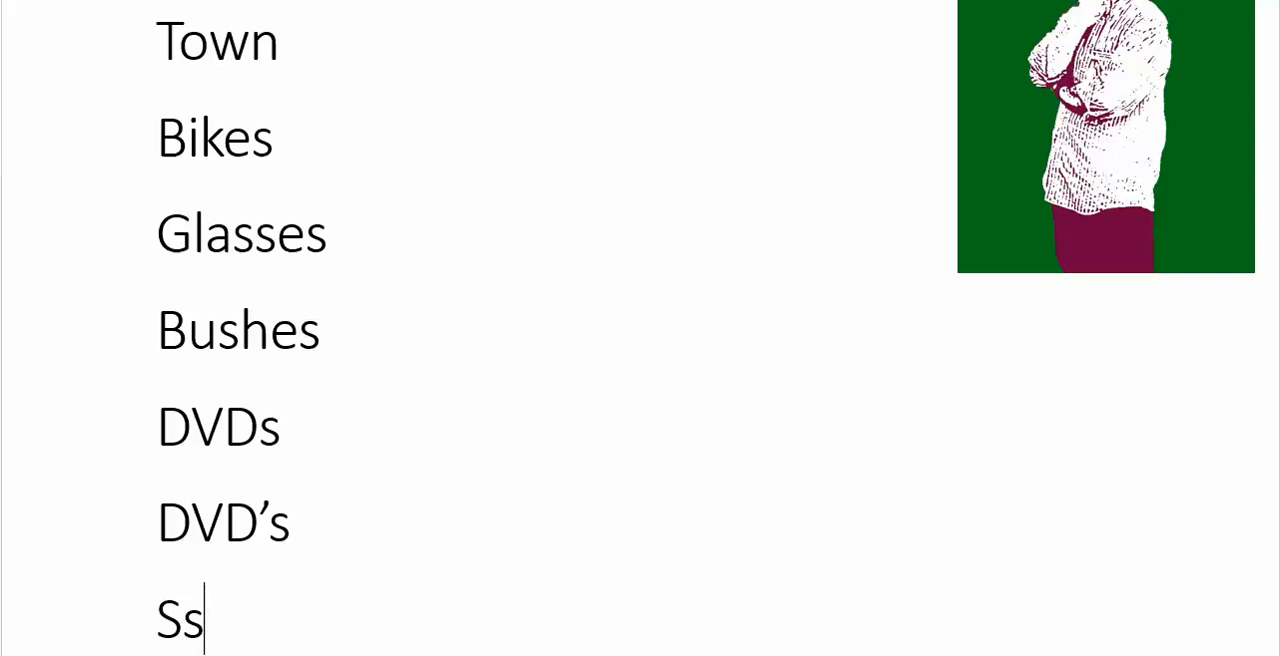
{"action": "key", "text": "Backspace"}
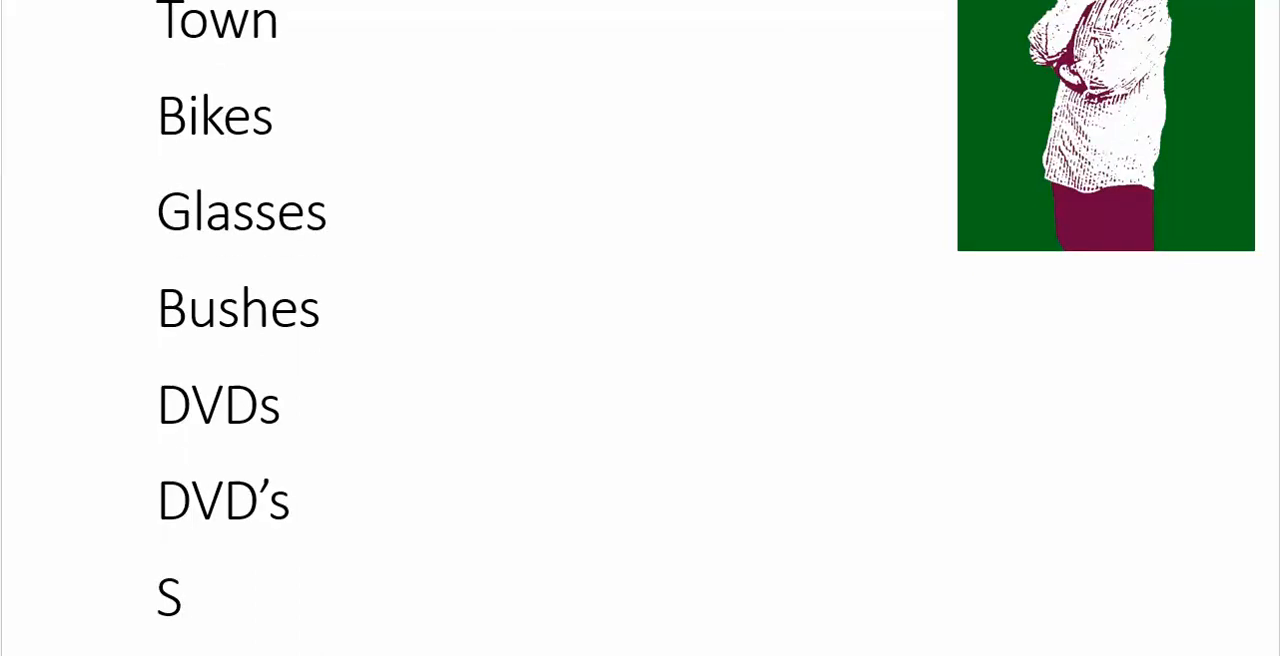
Replace the stray text on the last line with 'Horses'.
{"action": "type", "text": "lka"}
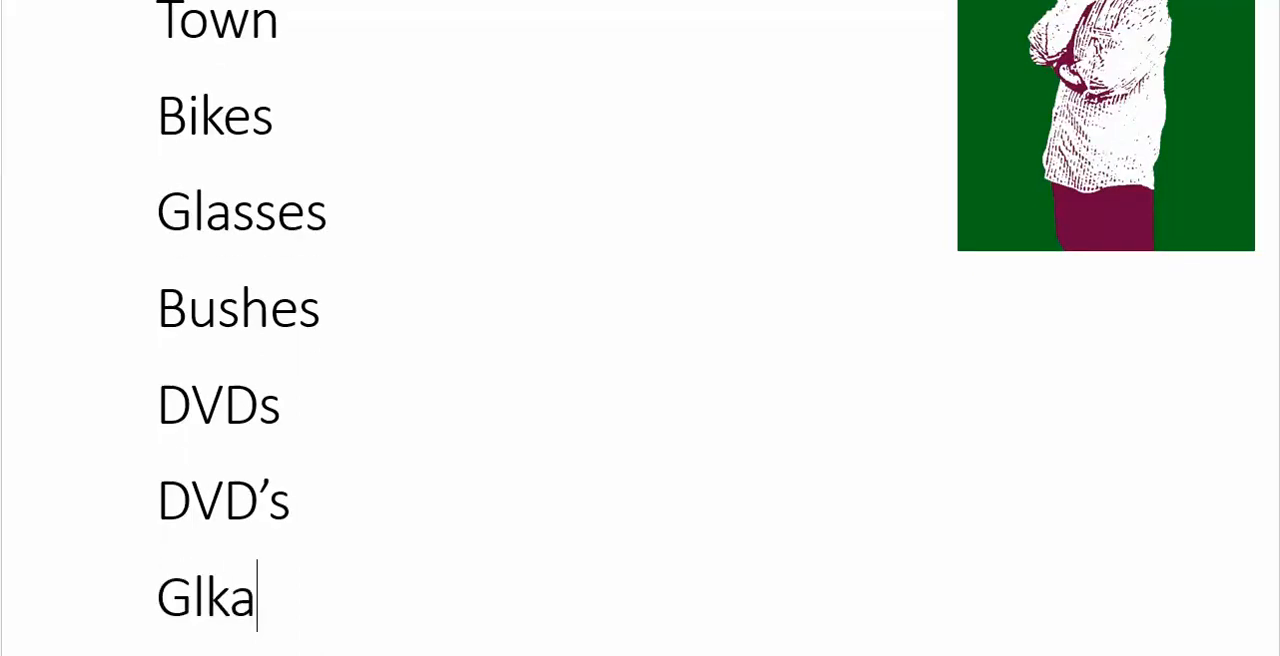
{"action": "type", "text": "Glasses"}
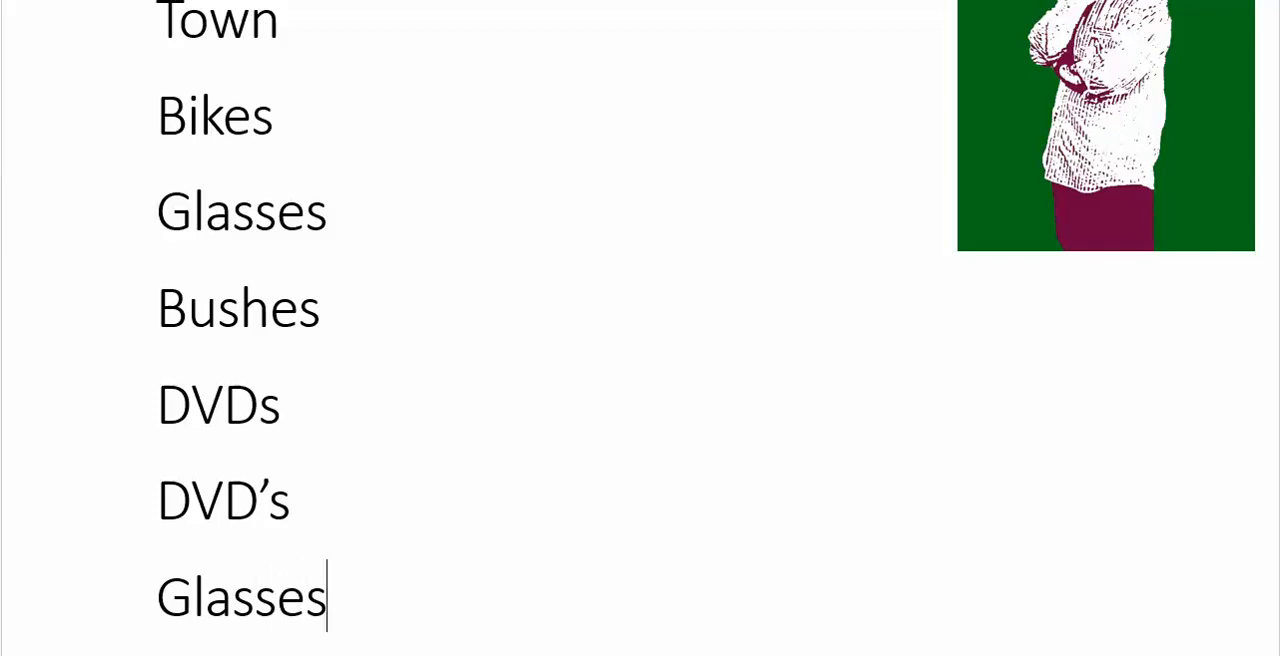
{"action": "key", "text": "BackSpace"}
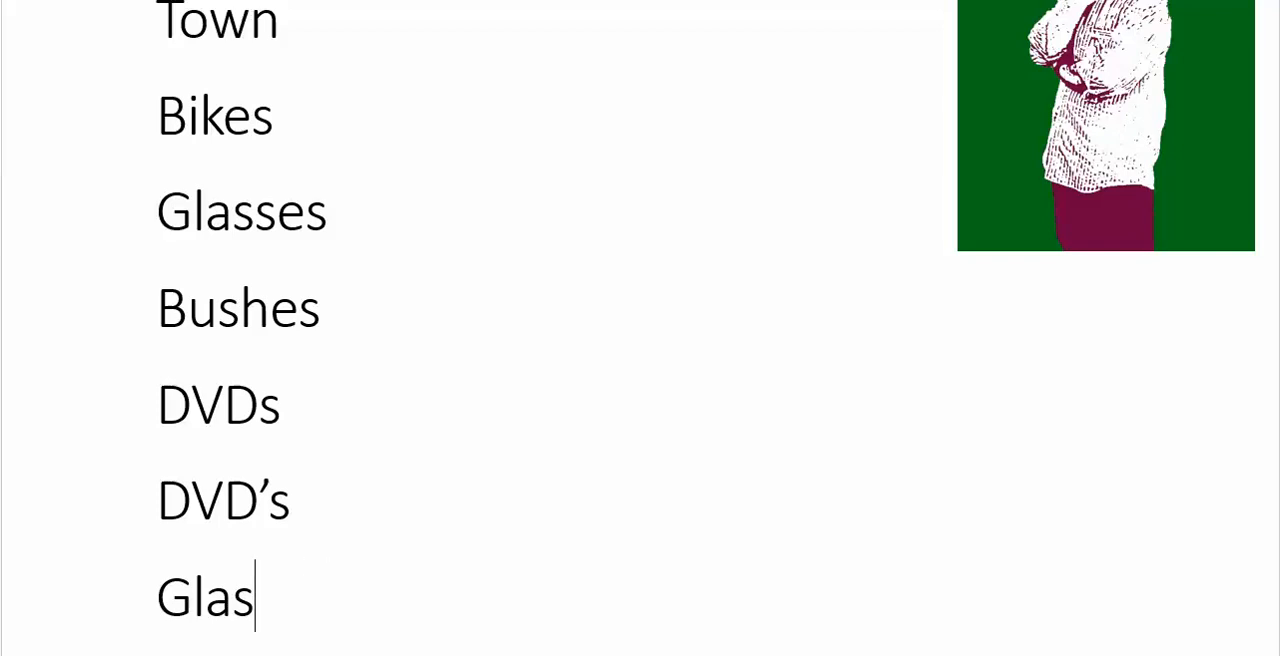
{"action": "type", "text": "Hor"}
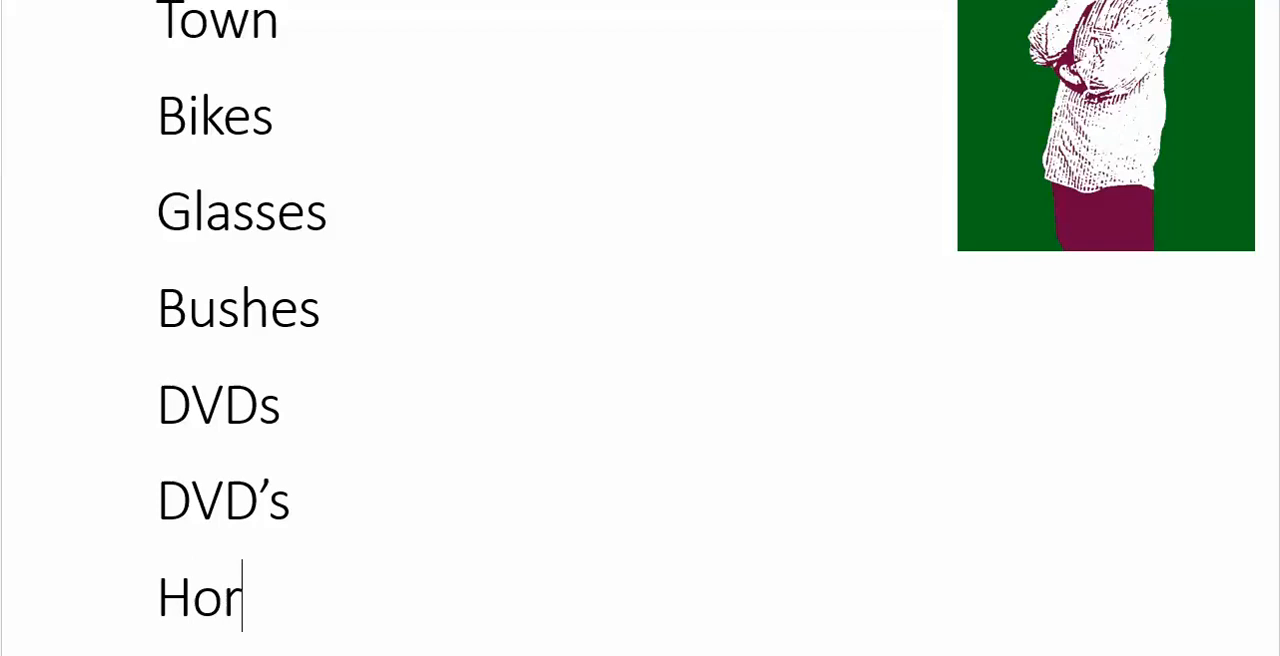
{"action": "type", "text": "se"}
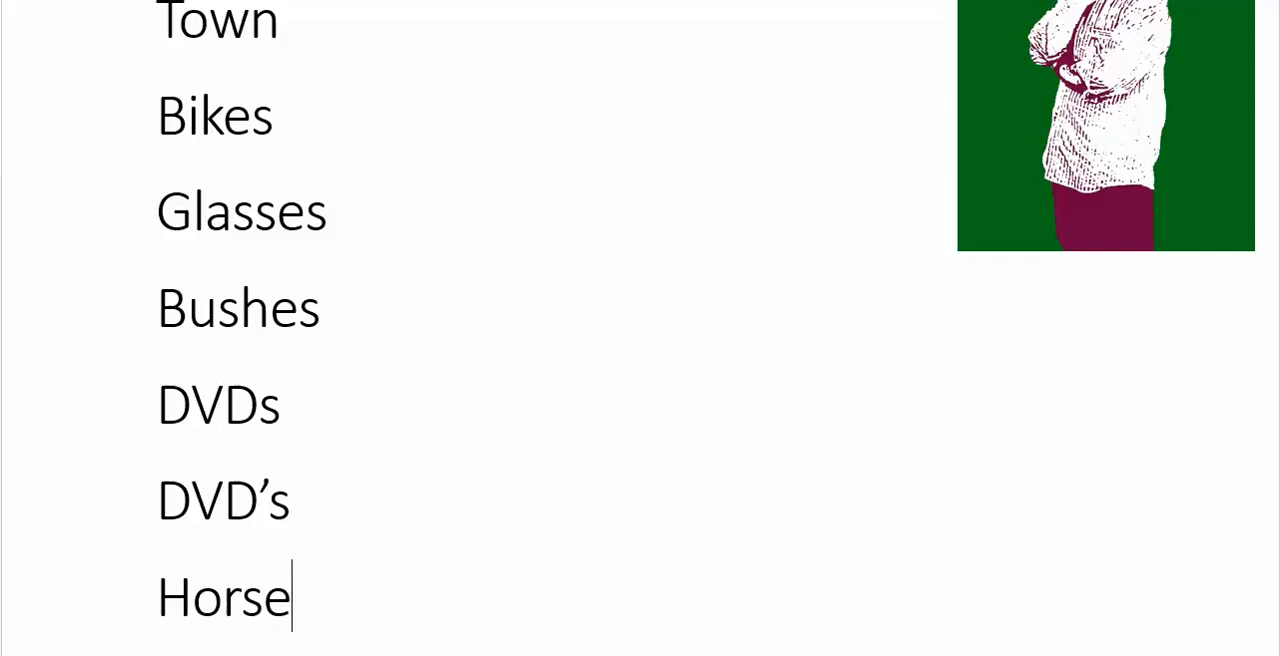
{"action": "type", "text": "s"}
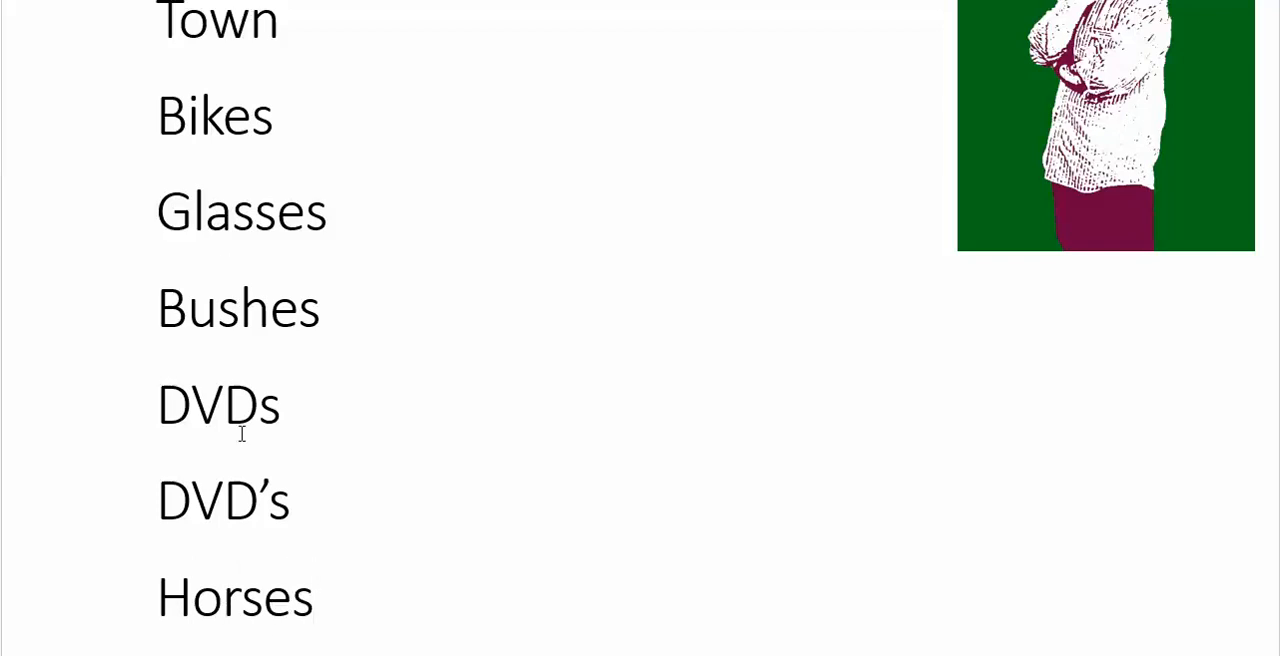